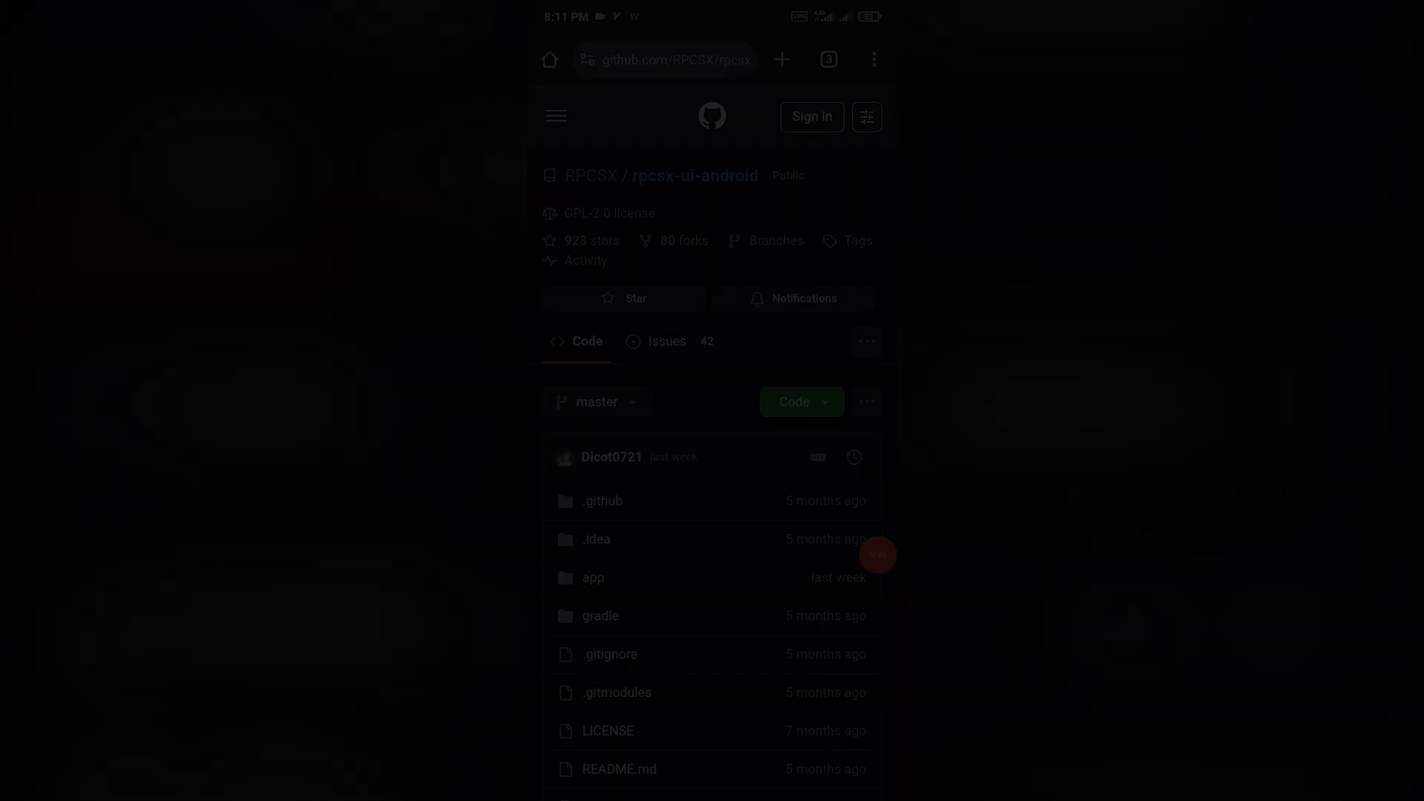
# - Reach the Releases section of rpcsx-ui-android and open the v20250425 latest release
pyautogui.scroll(-3)
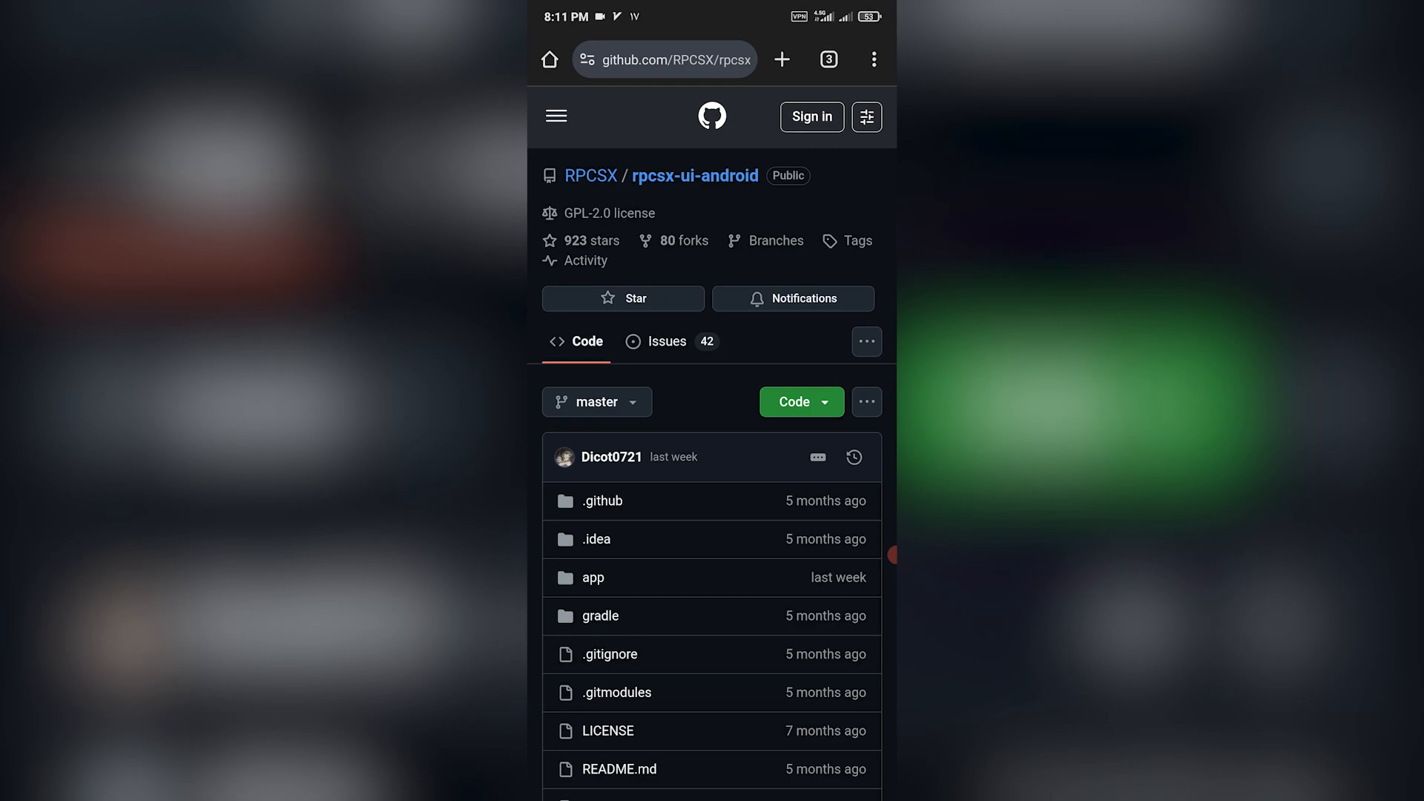
pyautogui.scroll(-3)
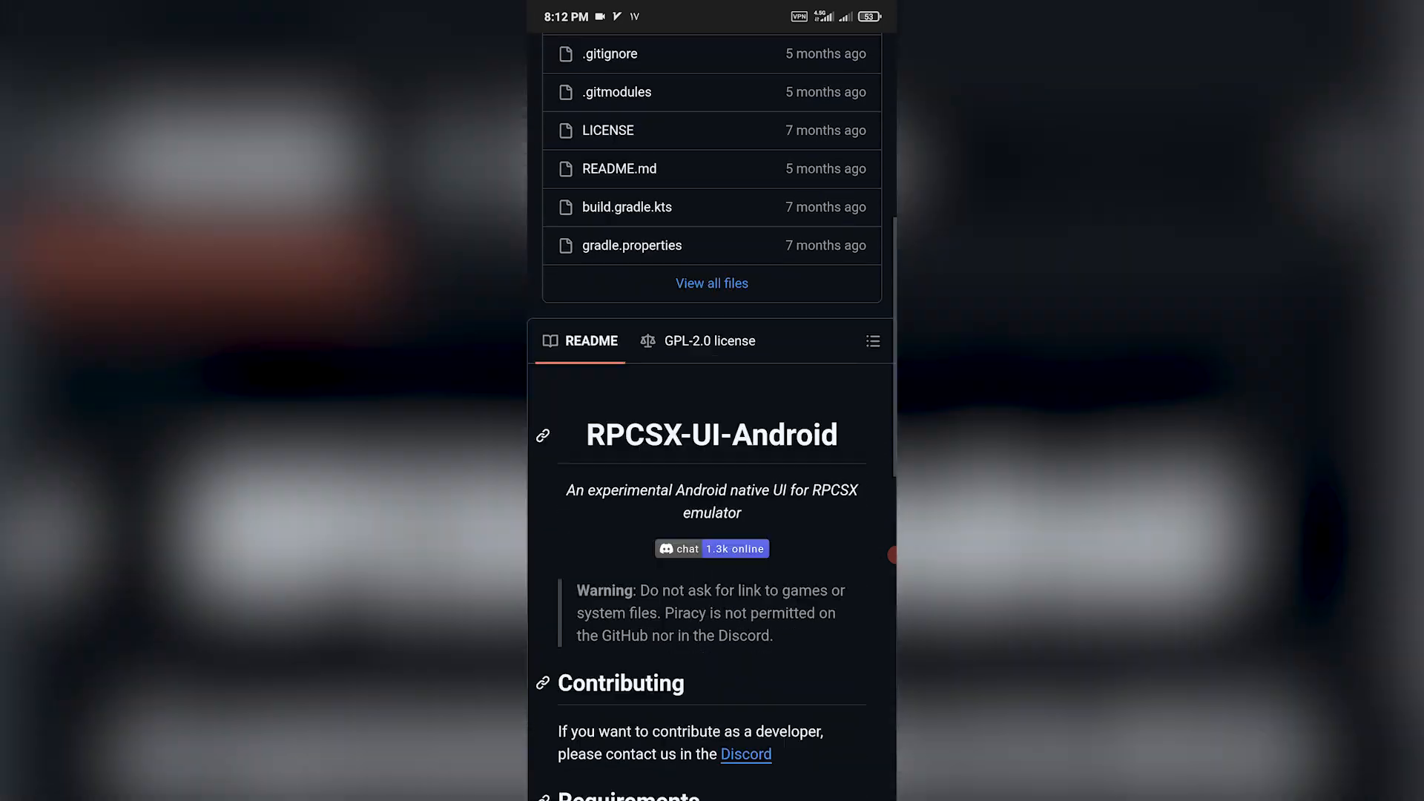
pyautogui.scroll(-3)
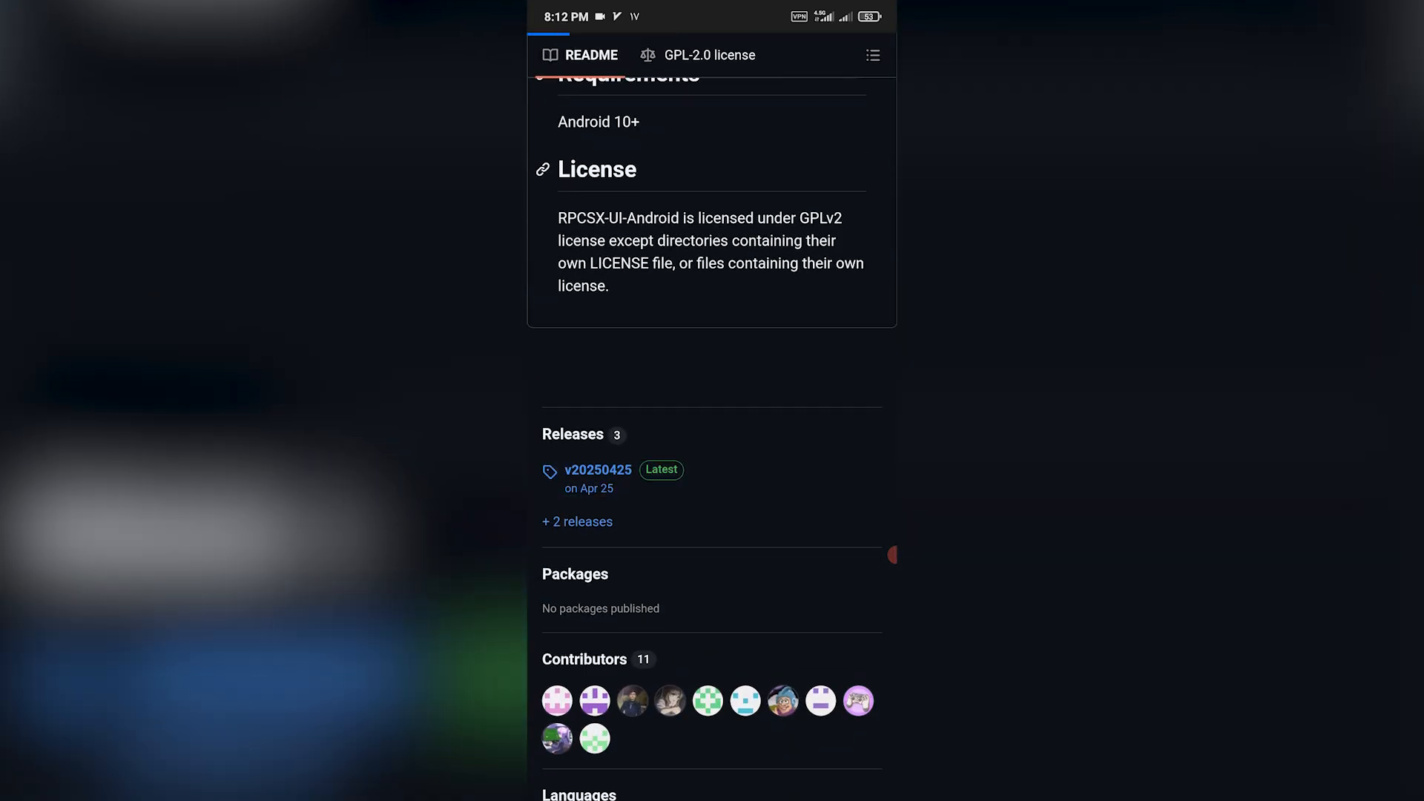
pyautogui.click(596, 470)
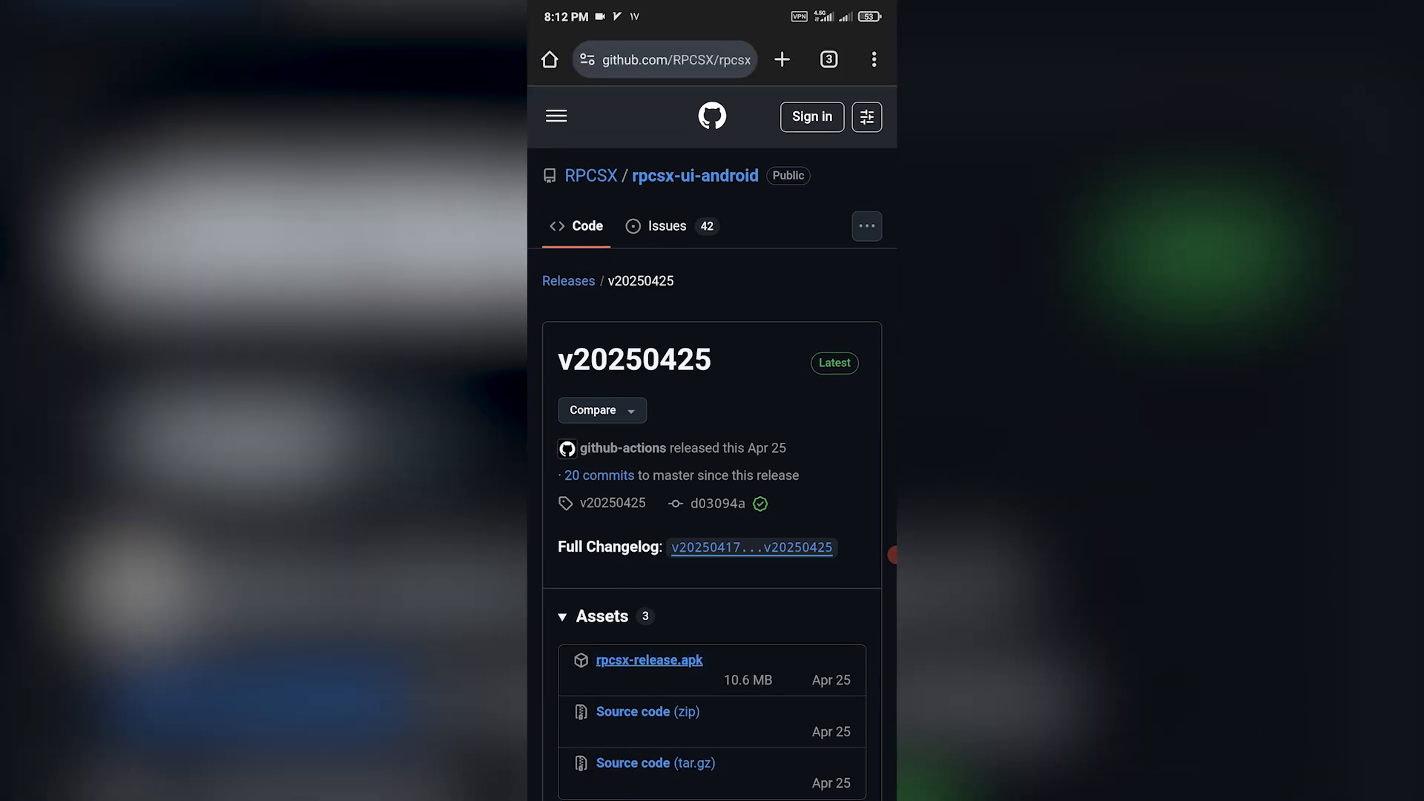
# - Download rpcsx-release.apk and install RPCSX through the package installer
pyautogui.click(648, 659)
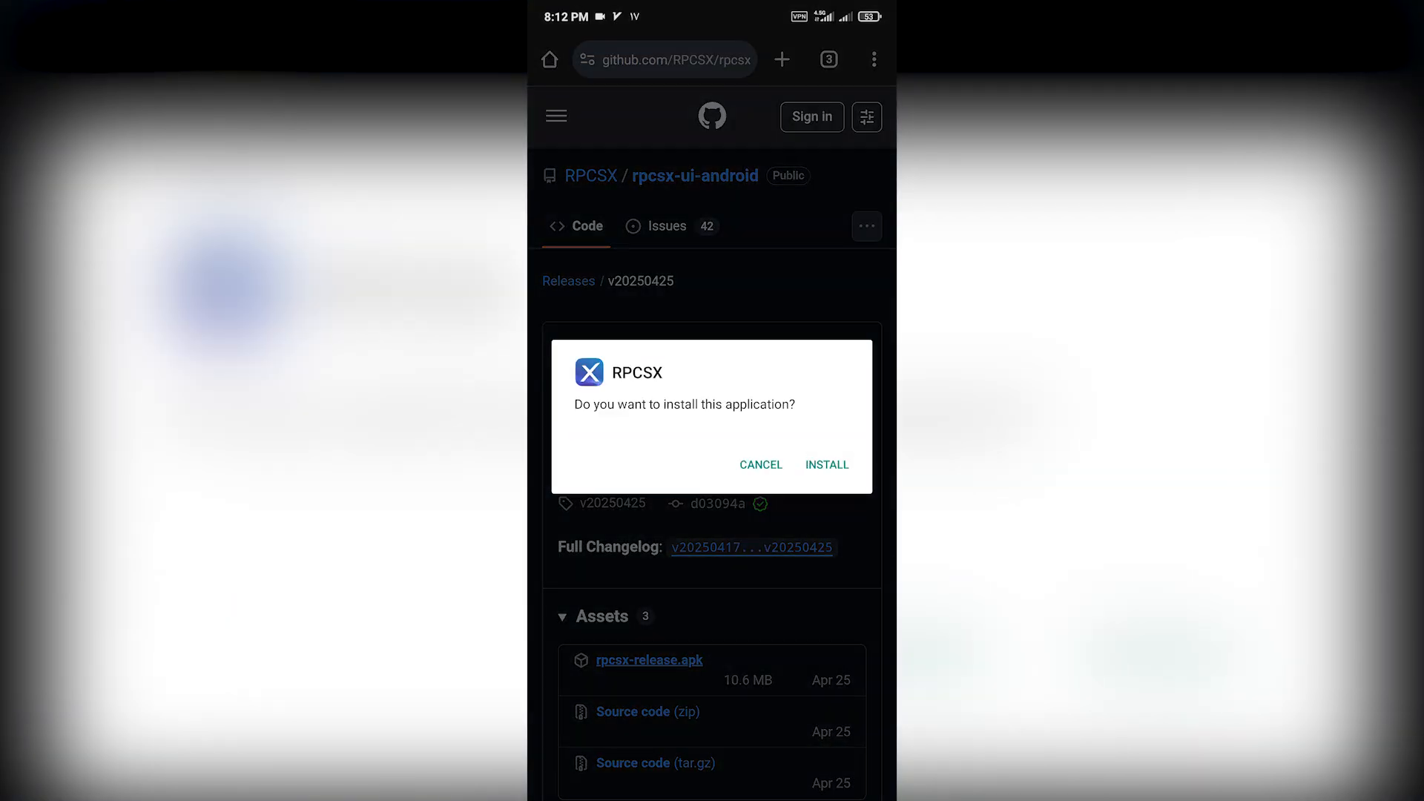
pyautogui.click(827, 465)
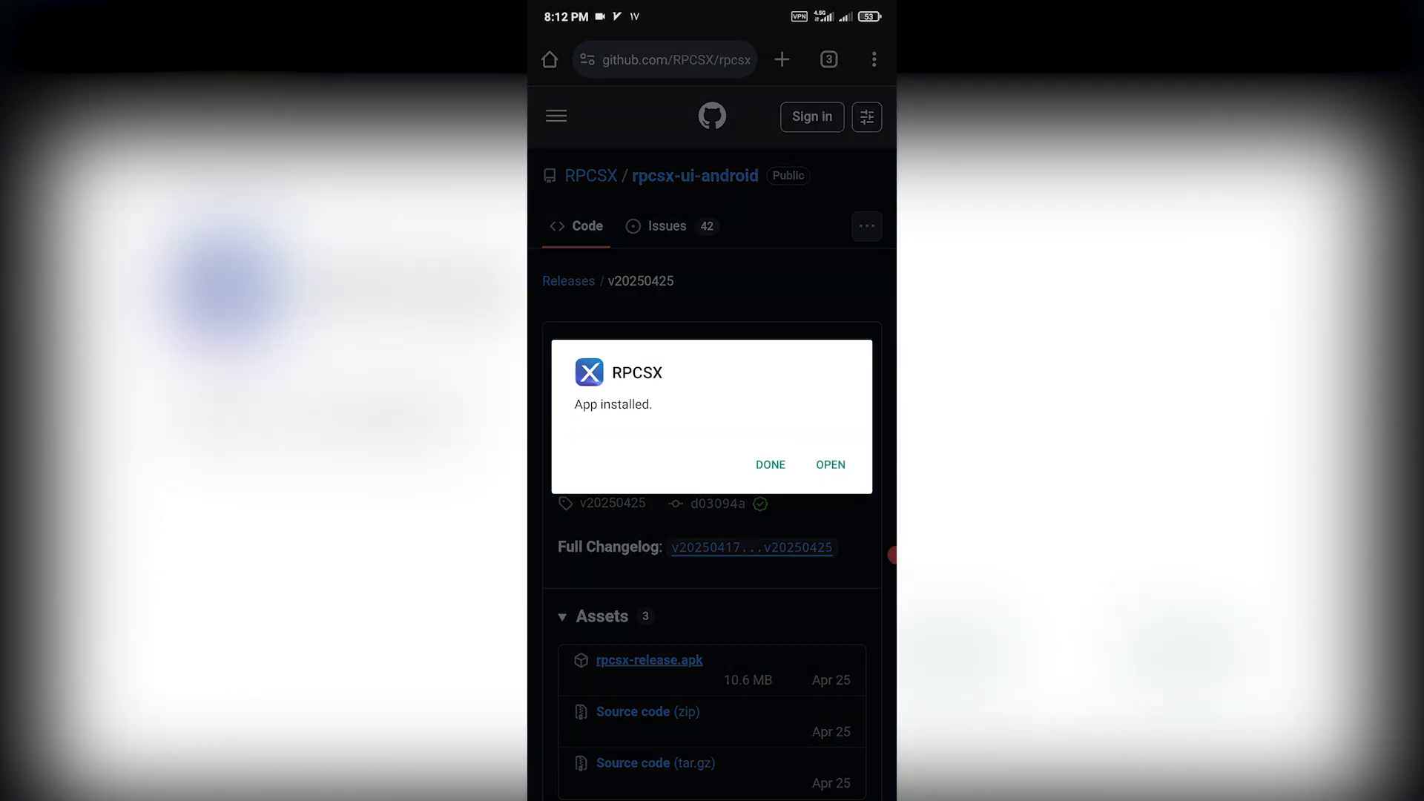
pyautogui.click(770, 465)
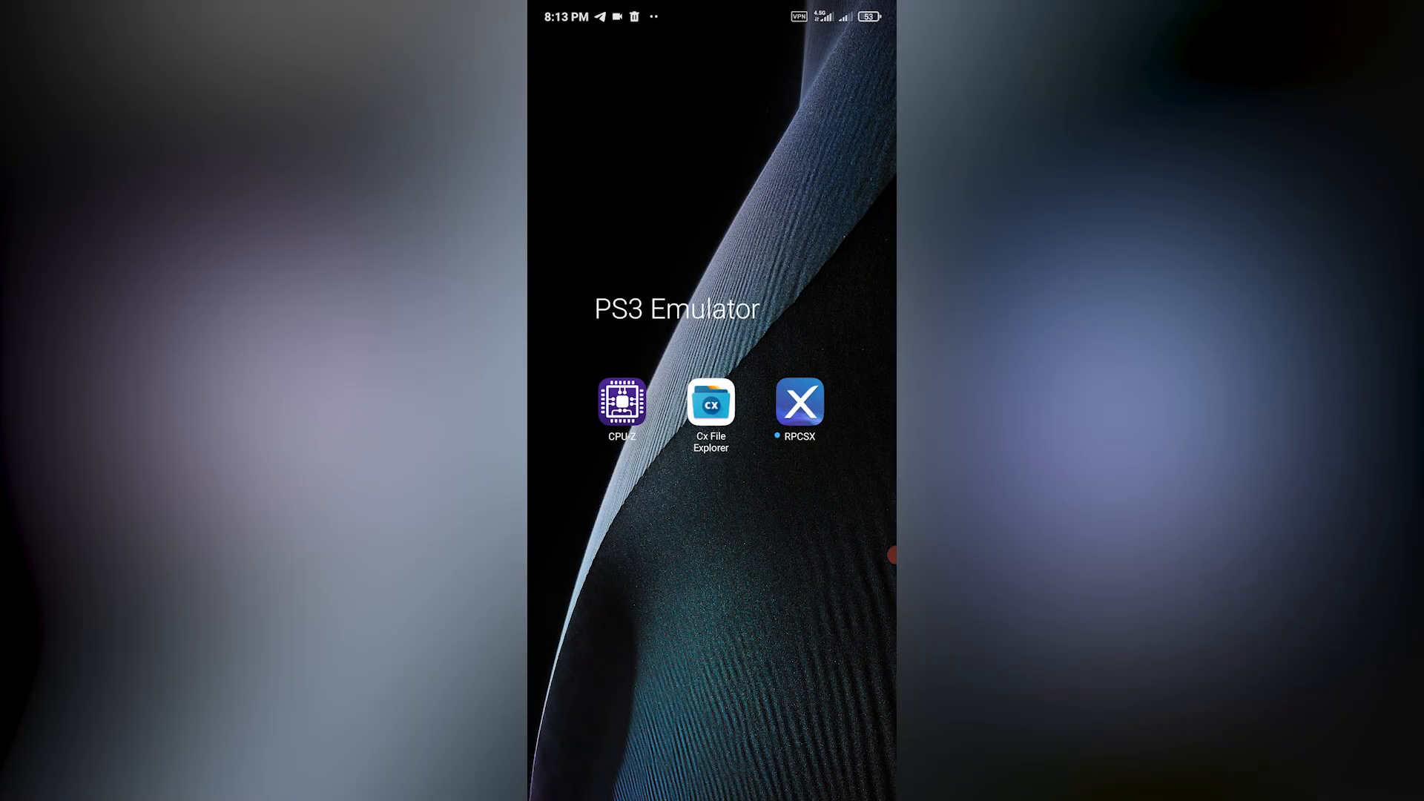
# - In Cx File Explorer, browse into the PS3 Library and its Games folder
pyautogui.click(711, 402)
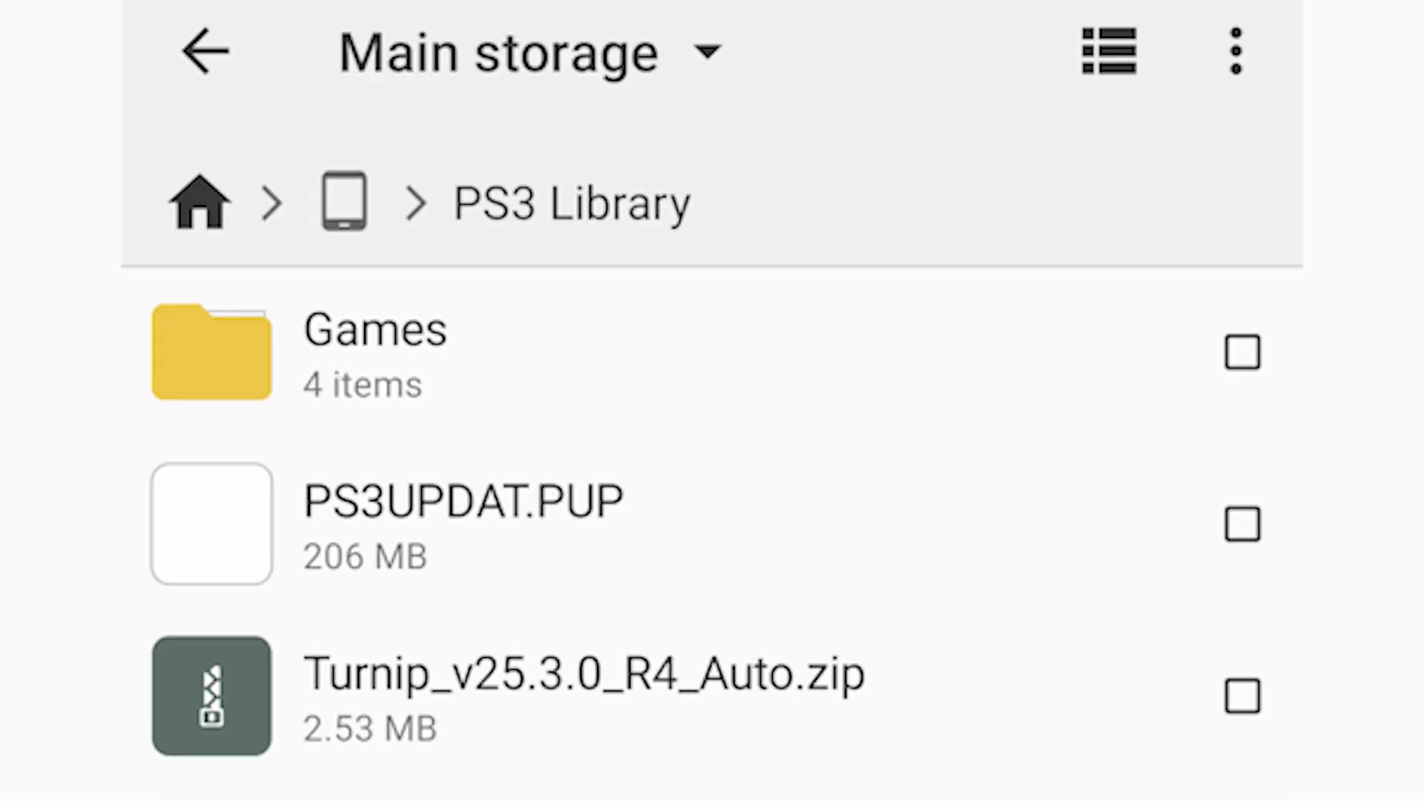
pyautogui.click(458, 522)
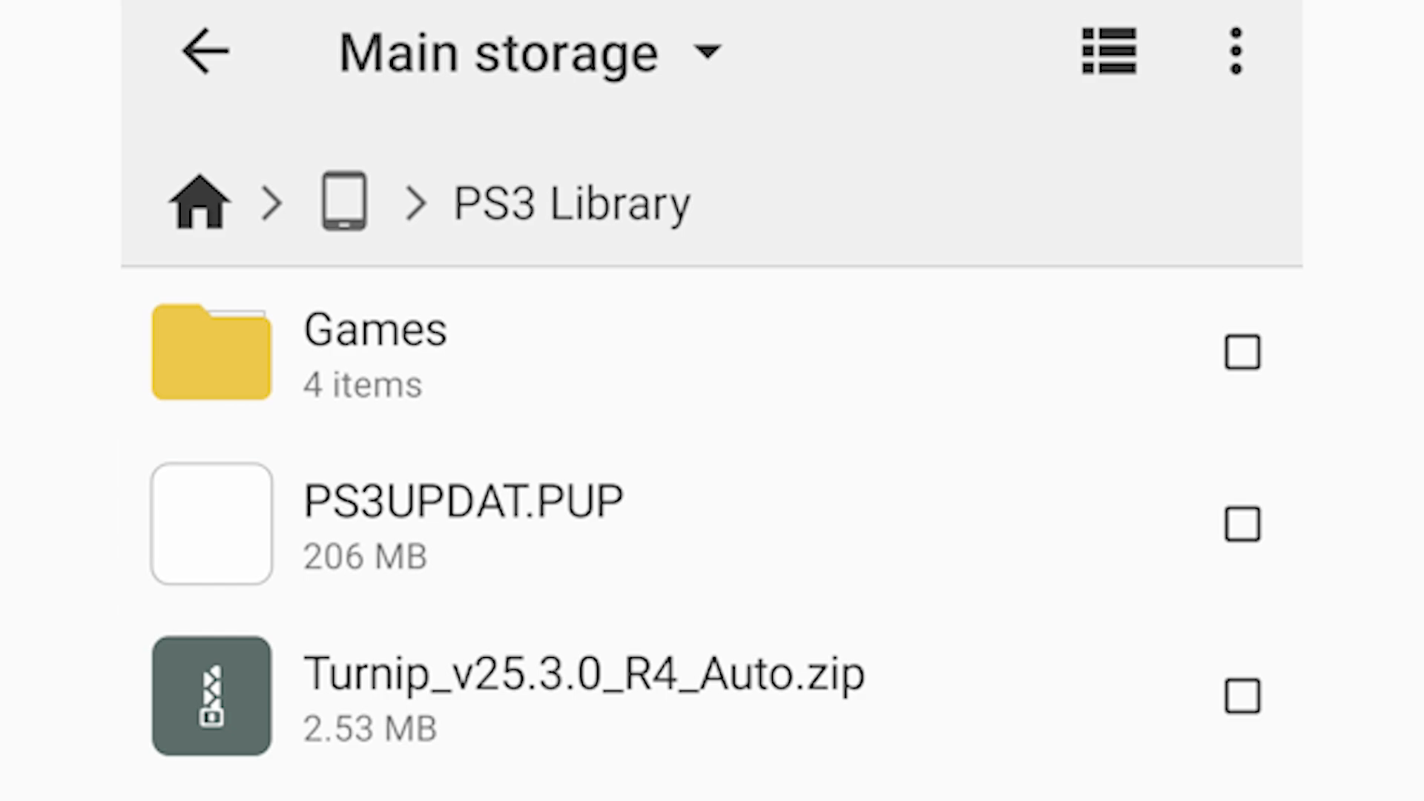
pyautogui.click(586, 698)
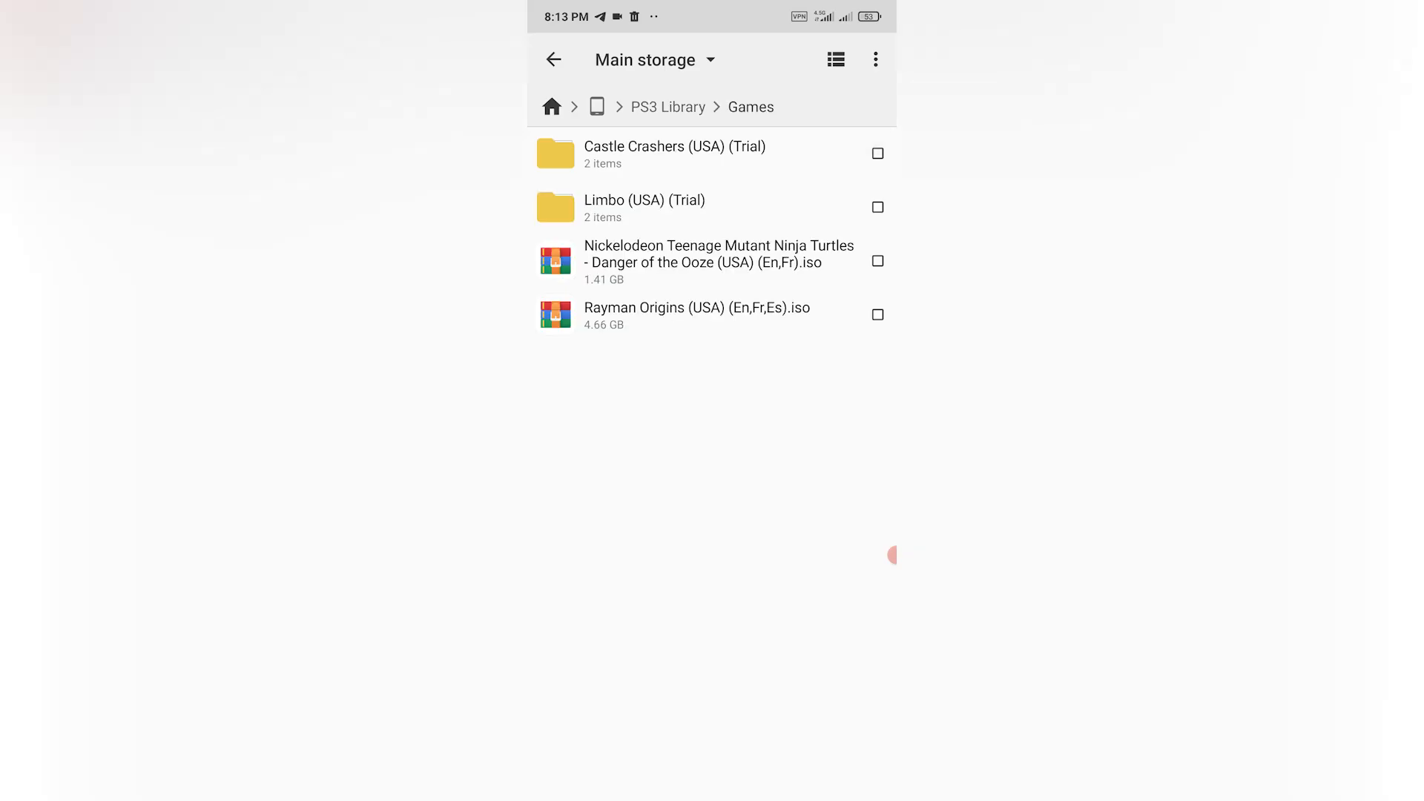
# - Check the Rayman Origins ISO, view the Limbo (USA) (Trial) folder, then switch to the PS3 update page
pyautogui.click(718, 262)
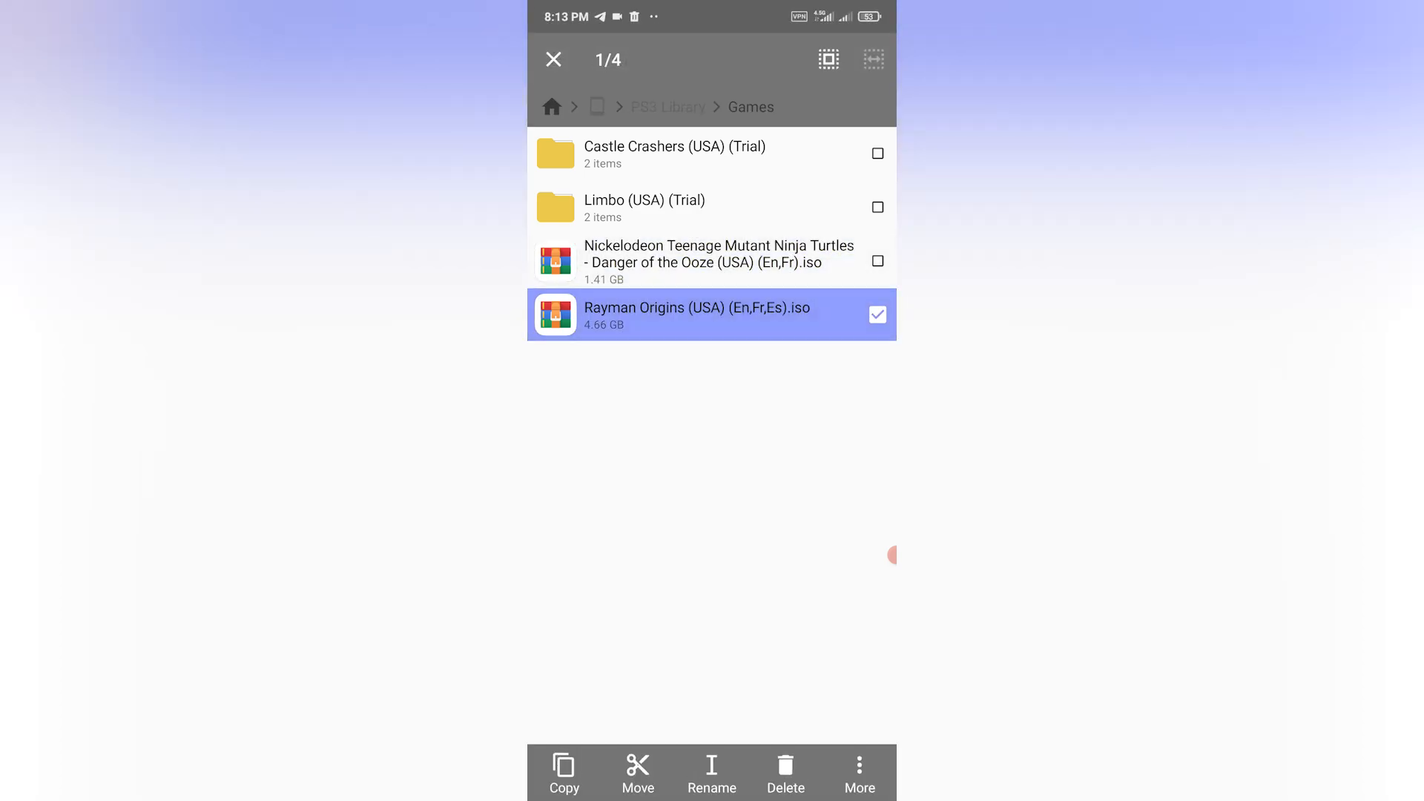
pyautogui.click(553, 60)
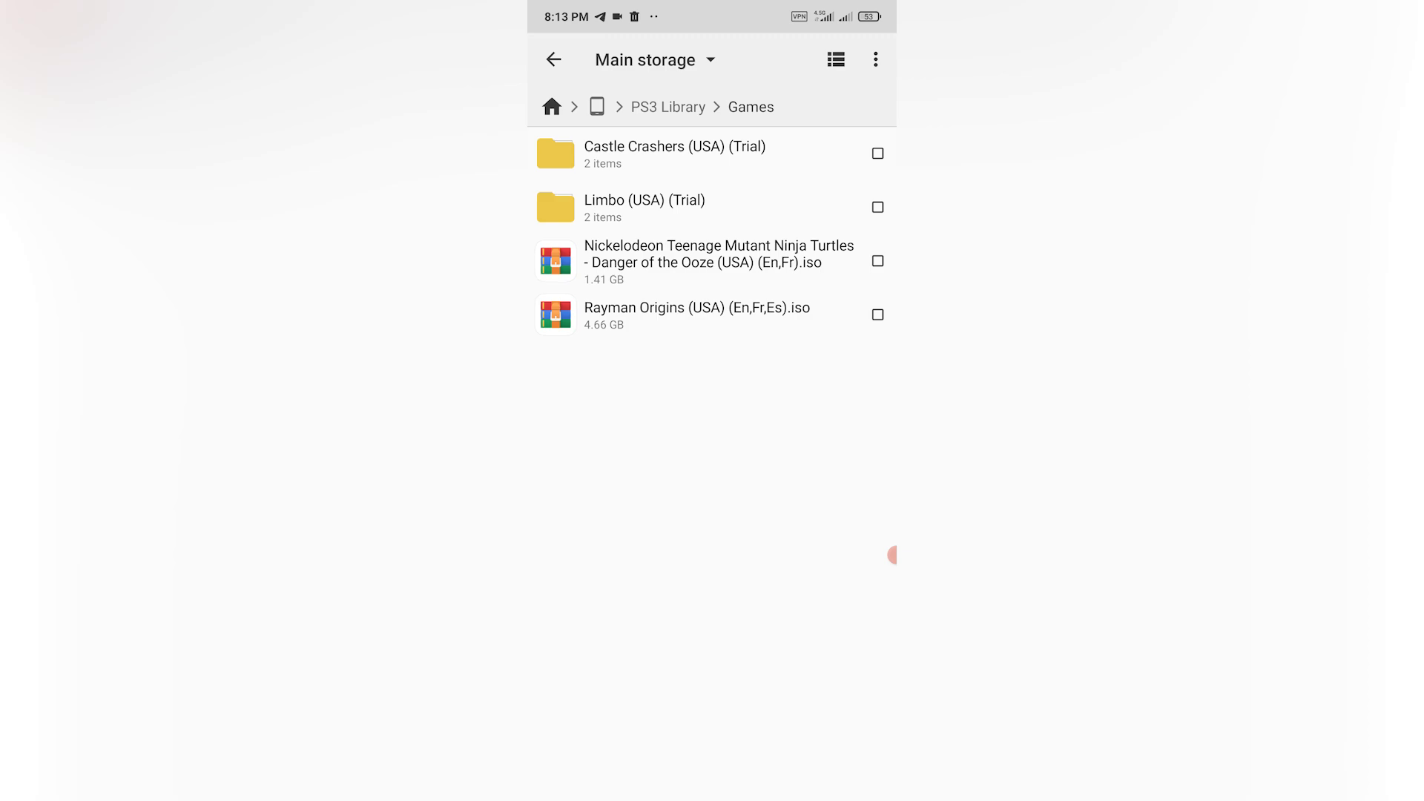
pyautogui.click(675, 153)
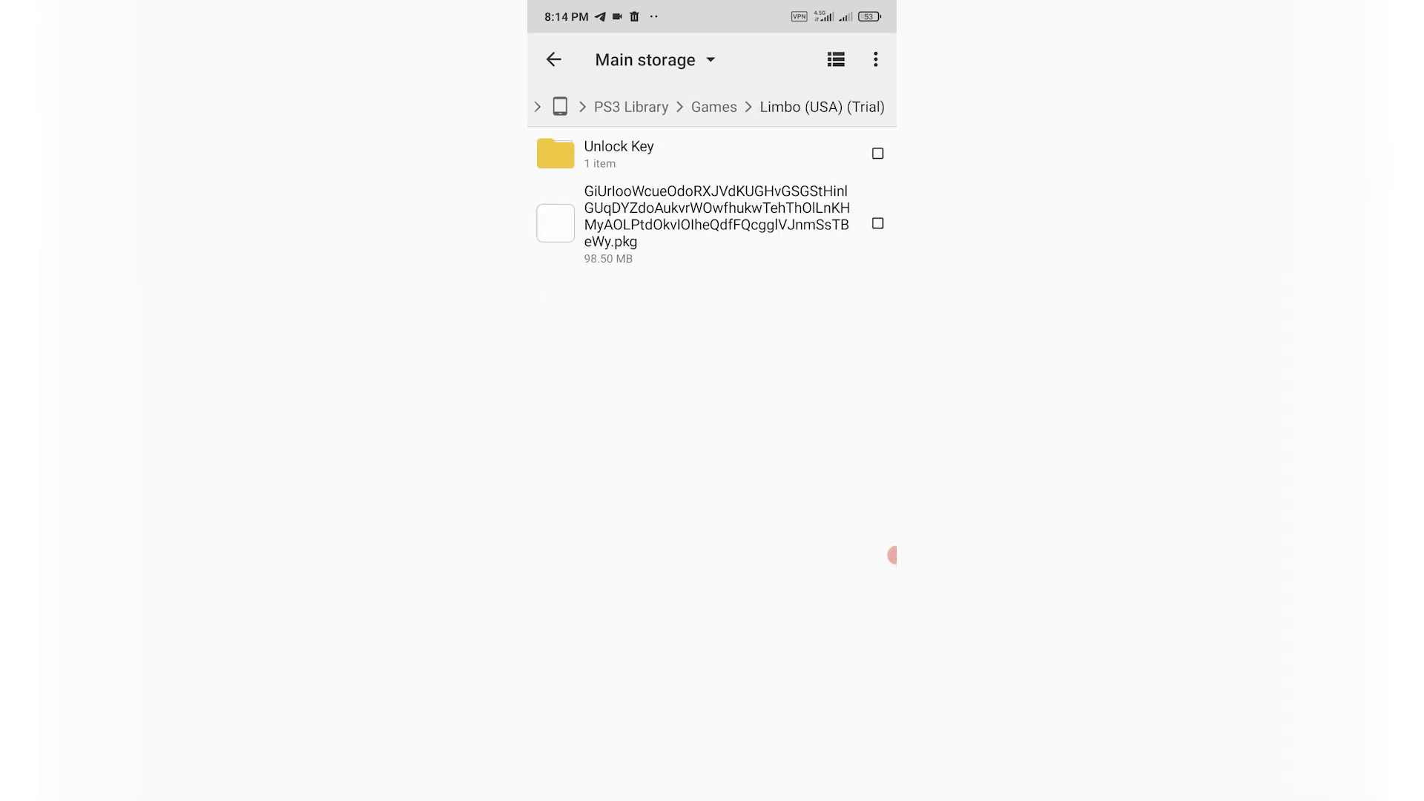
pyautogui.click(618, 153)
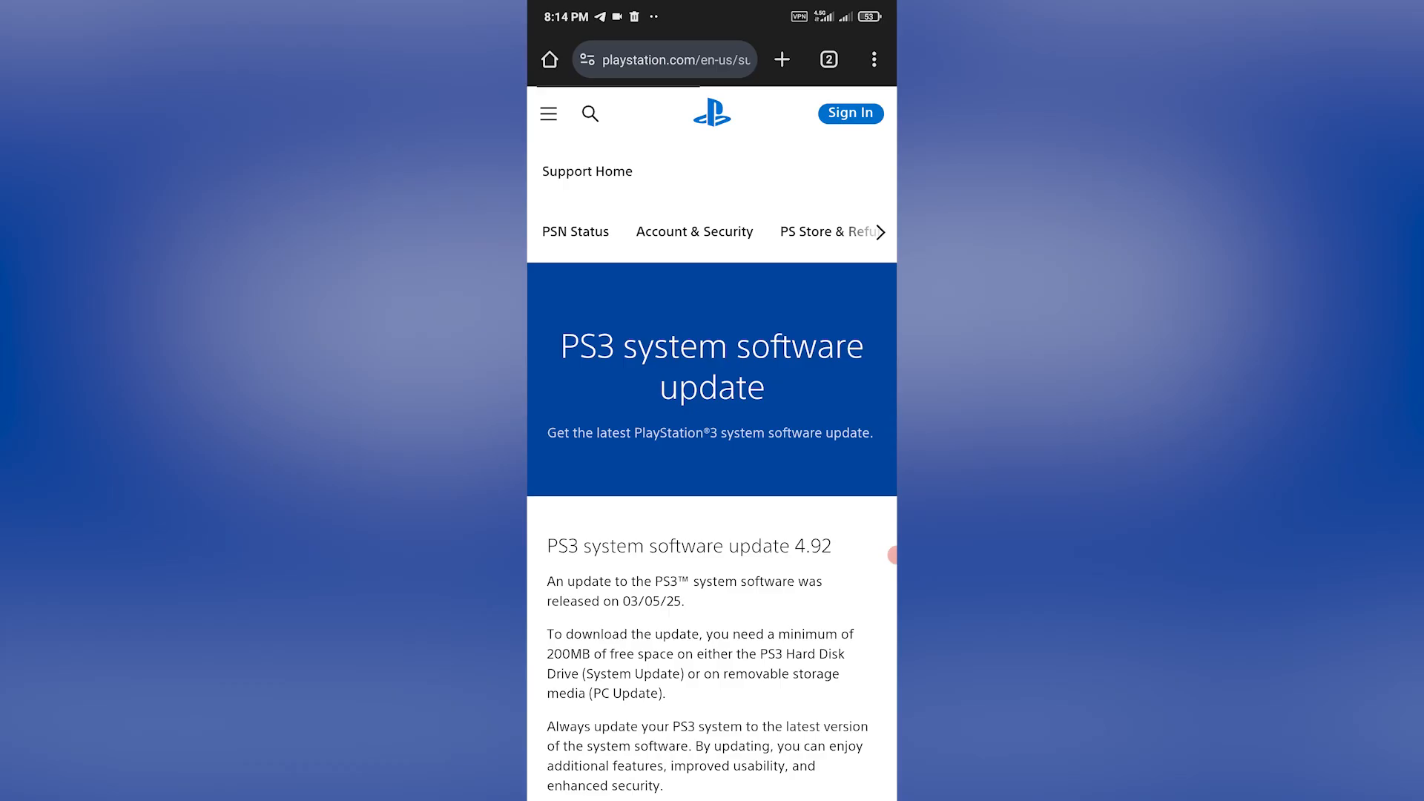
# - Expand 'Update using a computer' and download the PS3 system software 4.92 update file
pyautogui.scroll(-3)
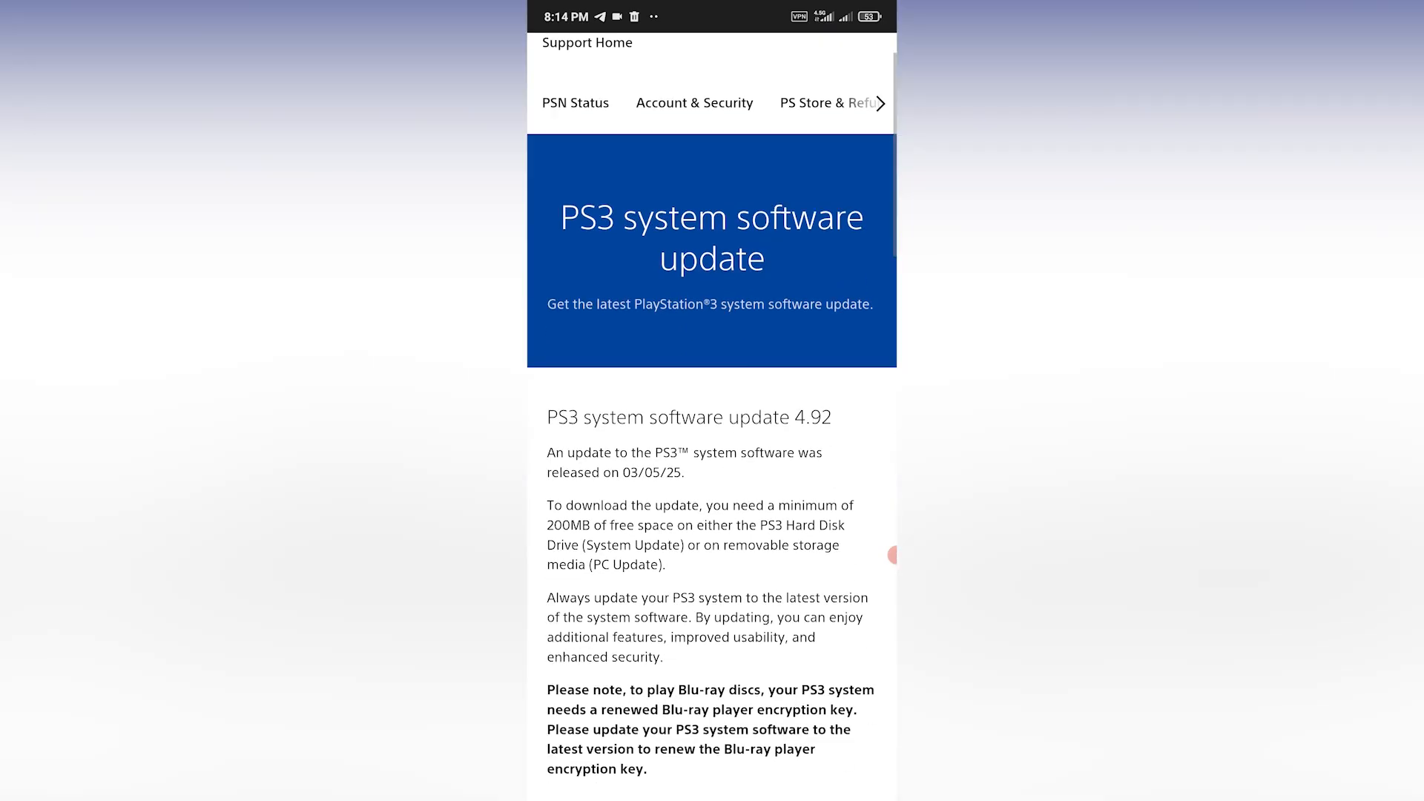
pyautogui.scroll(-3)
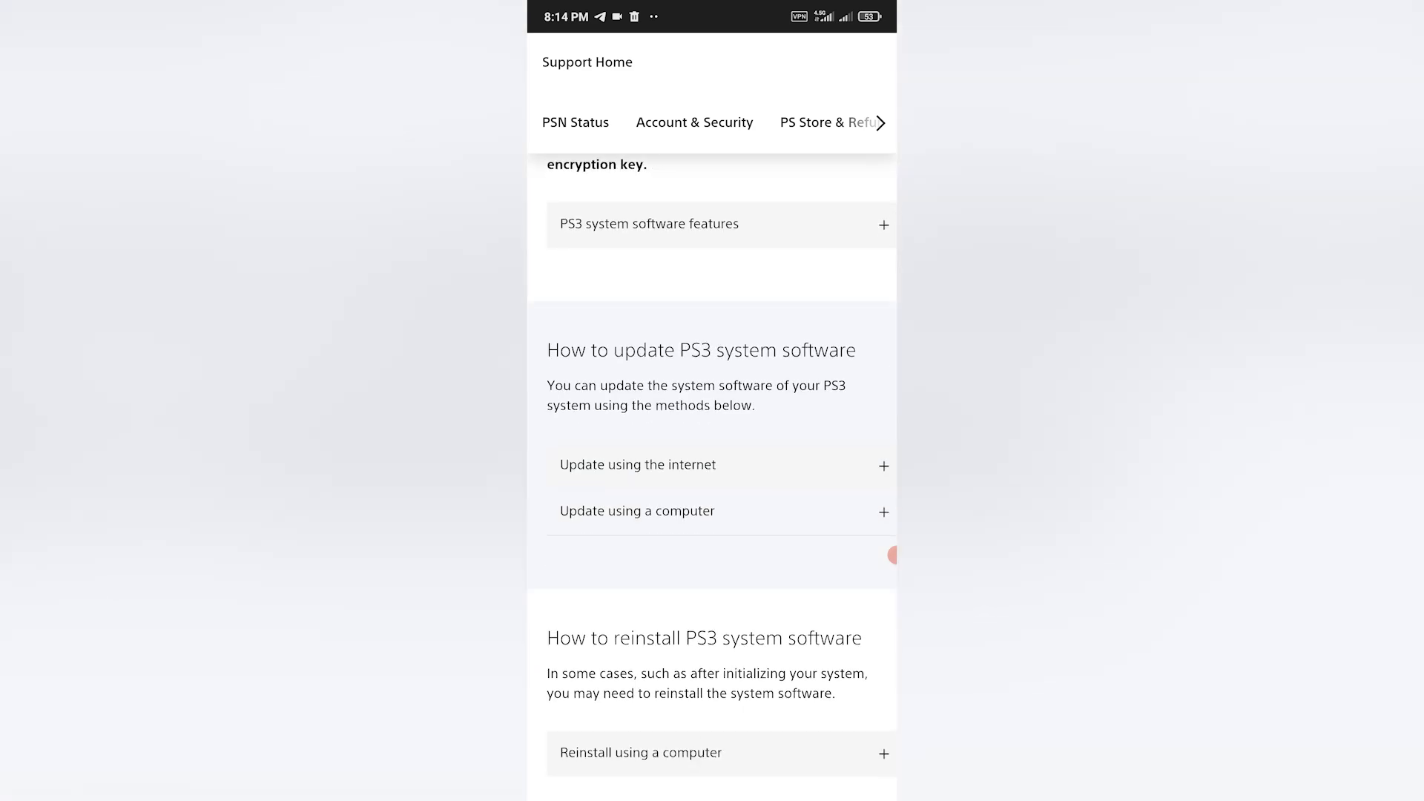
pyautogui.click(636, 511)
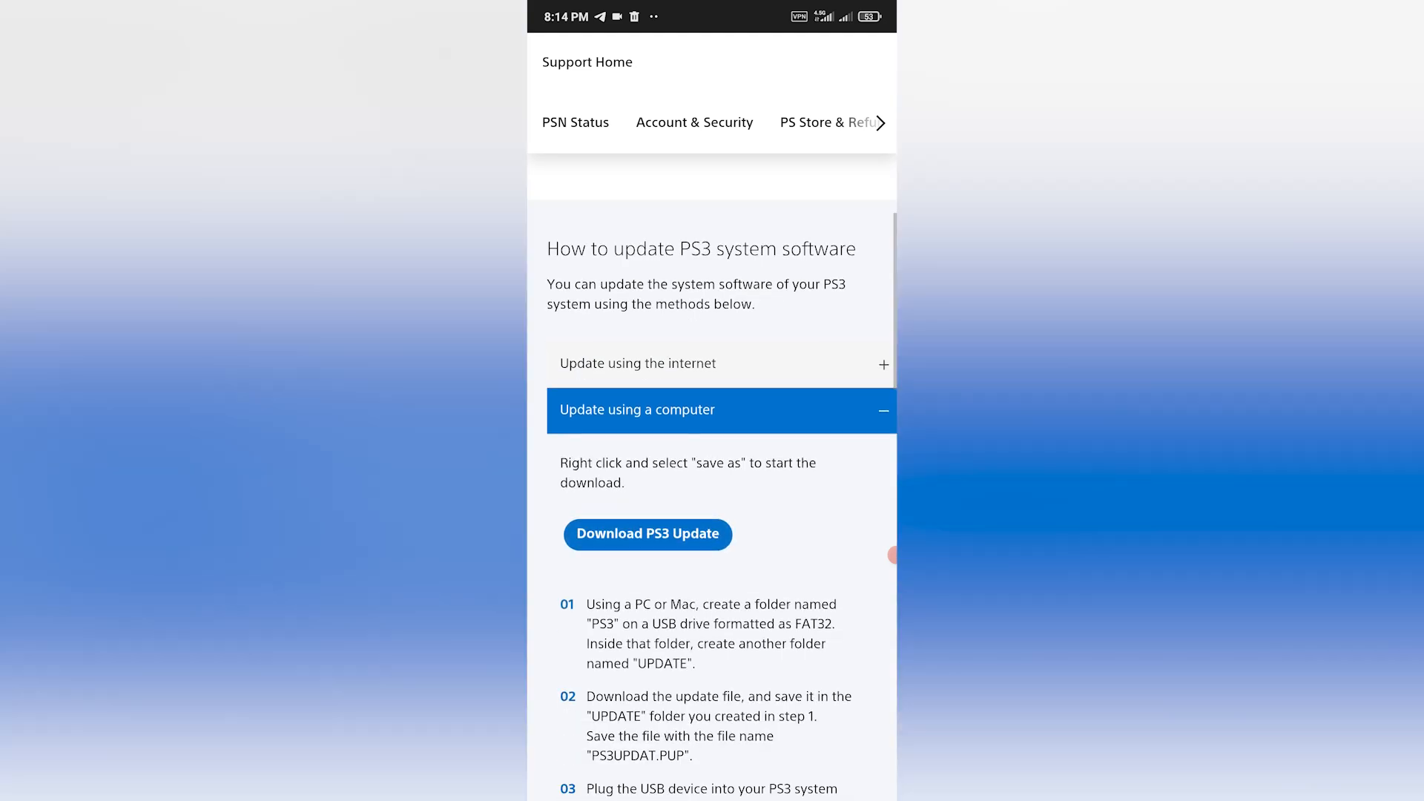
pyautogui.rightClick(649, 535)
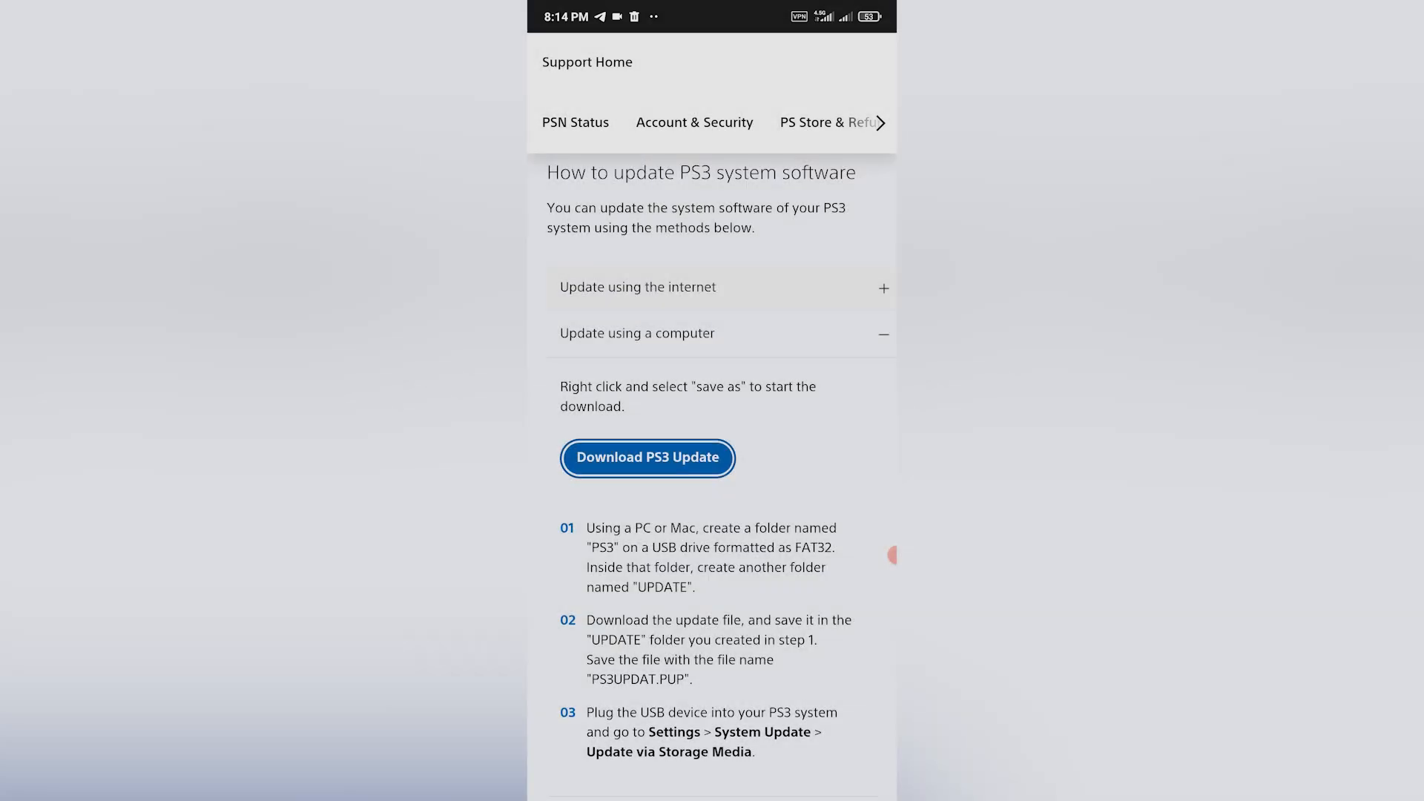
pyautogui.click(647, 459)
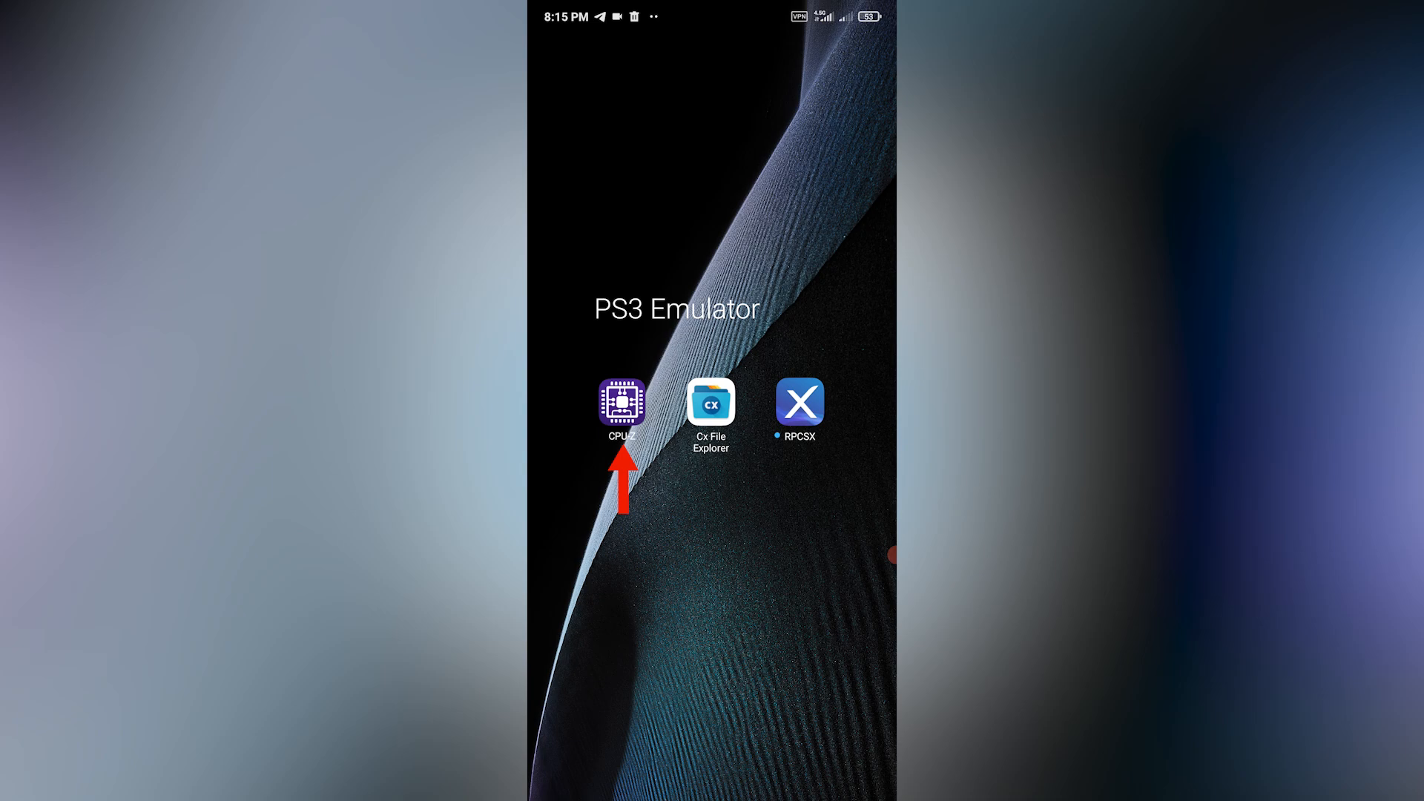
# - Check hardware in CPU-Z, search Google for turnip drivers, and open the AdrenoToolsDrivers releases result
pyautogui.click(621, 402)
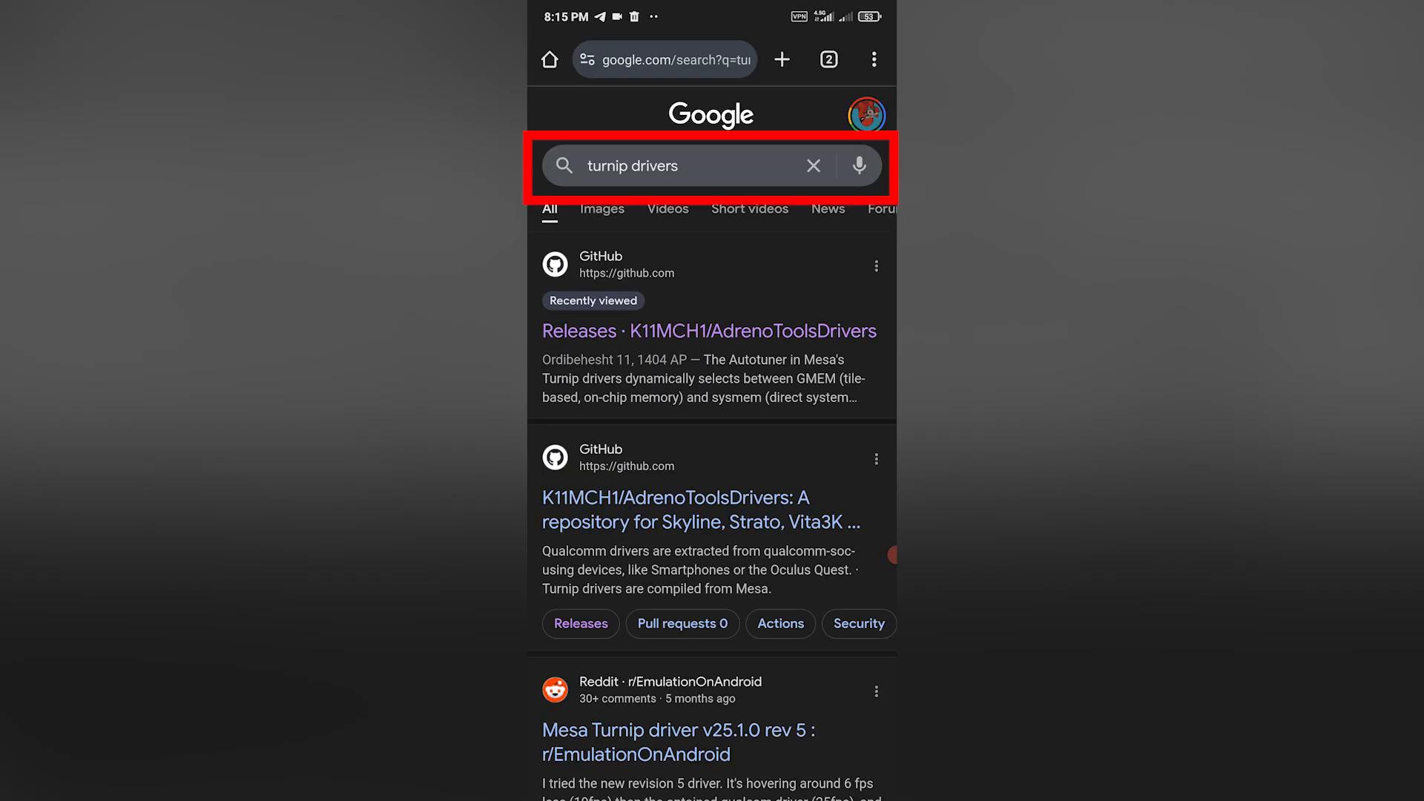
pyautogui.click(711, 330)
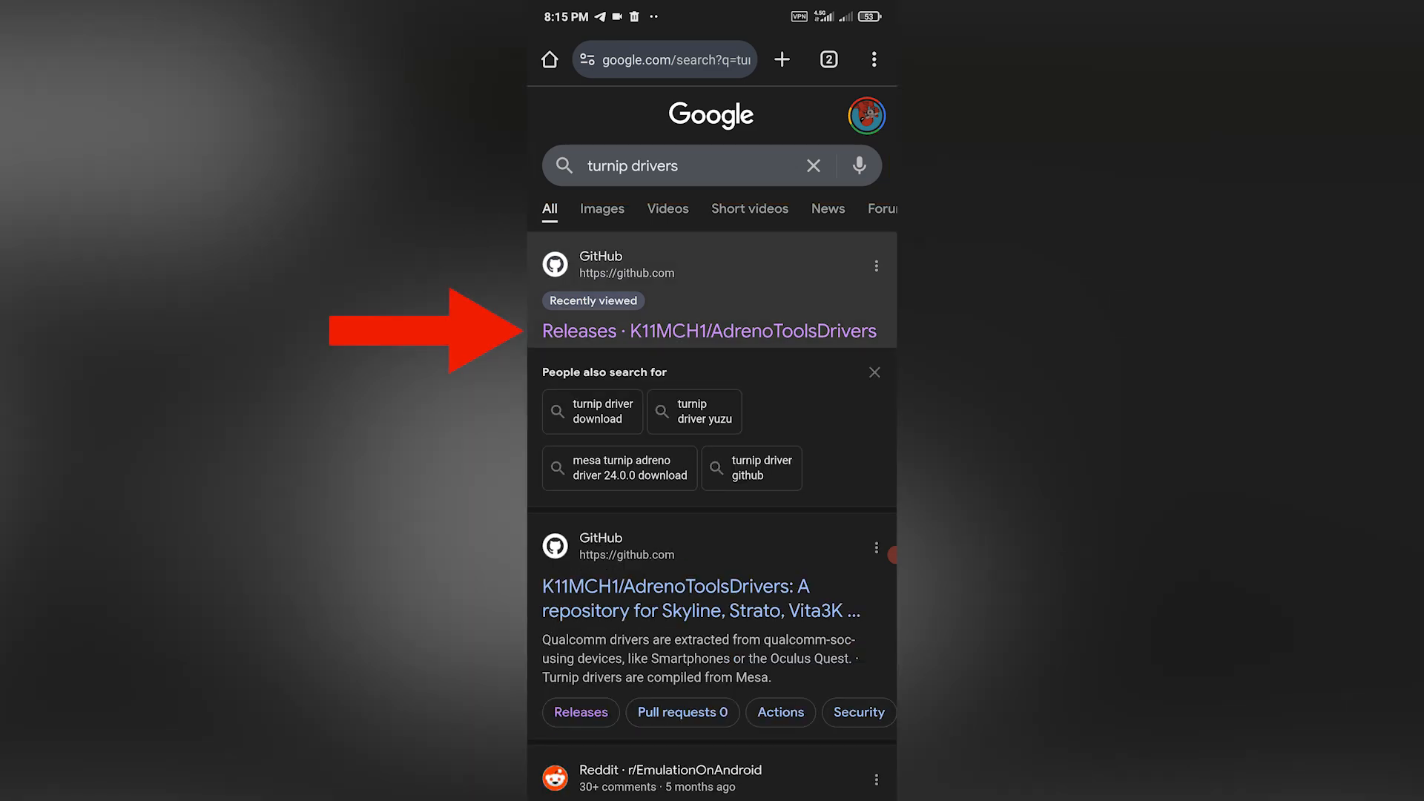
pyautogui.click(710, 331)
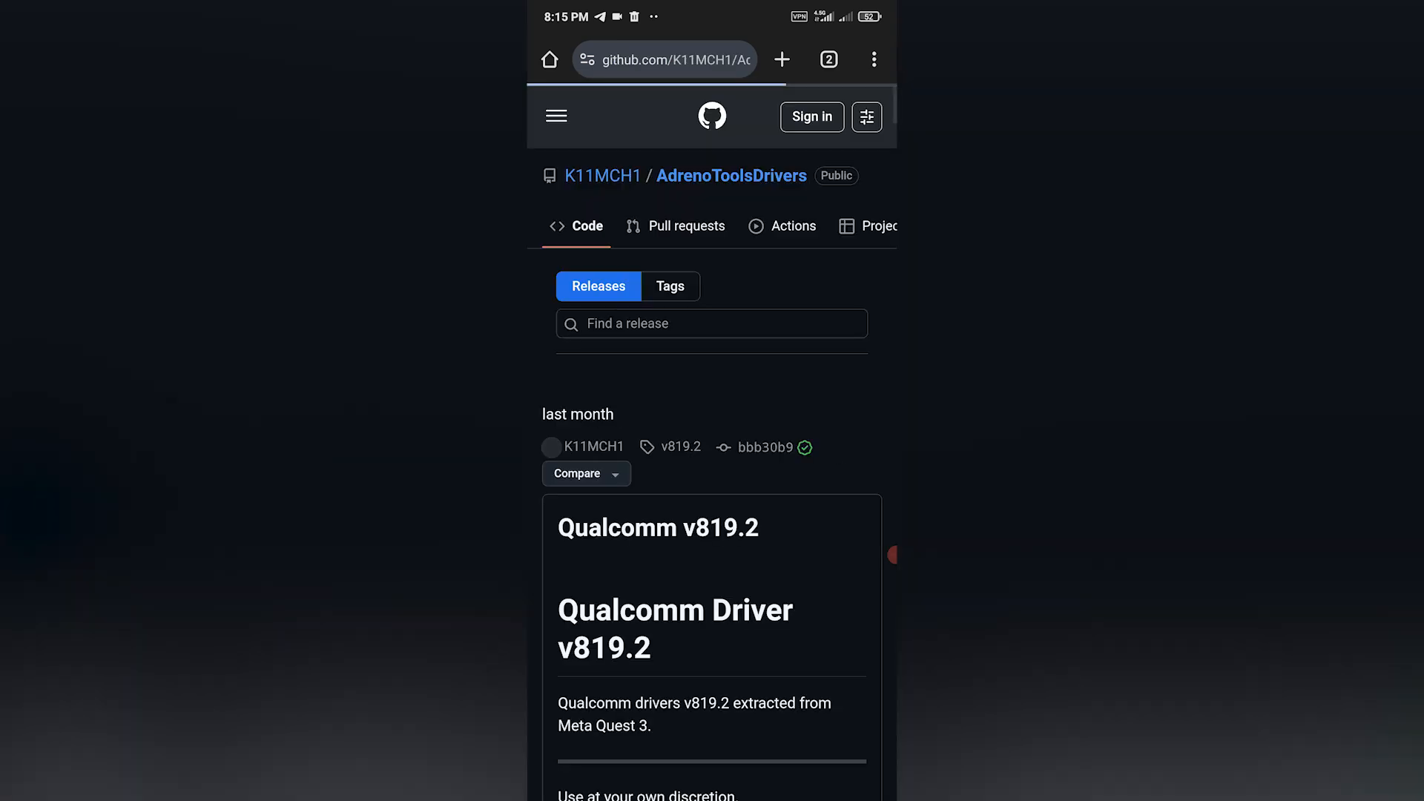
# - Scroll the releases page to the v25.3.0 Revision 6 assets with Turnip_v25.3.0_R6.zip
pyautogui.scroll(-3)
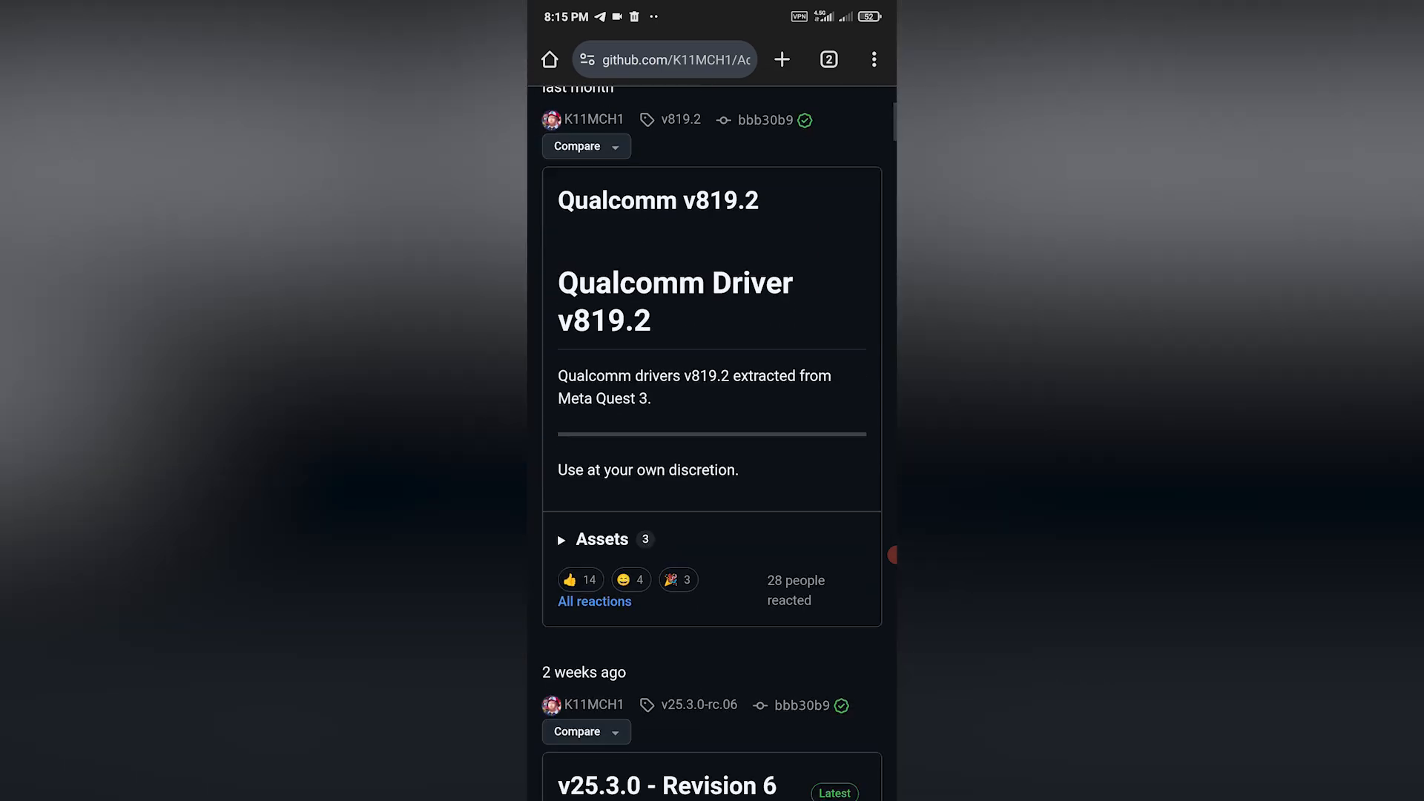
pyautogui.scroll(-3)
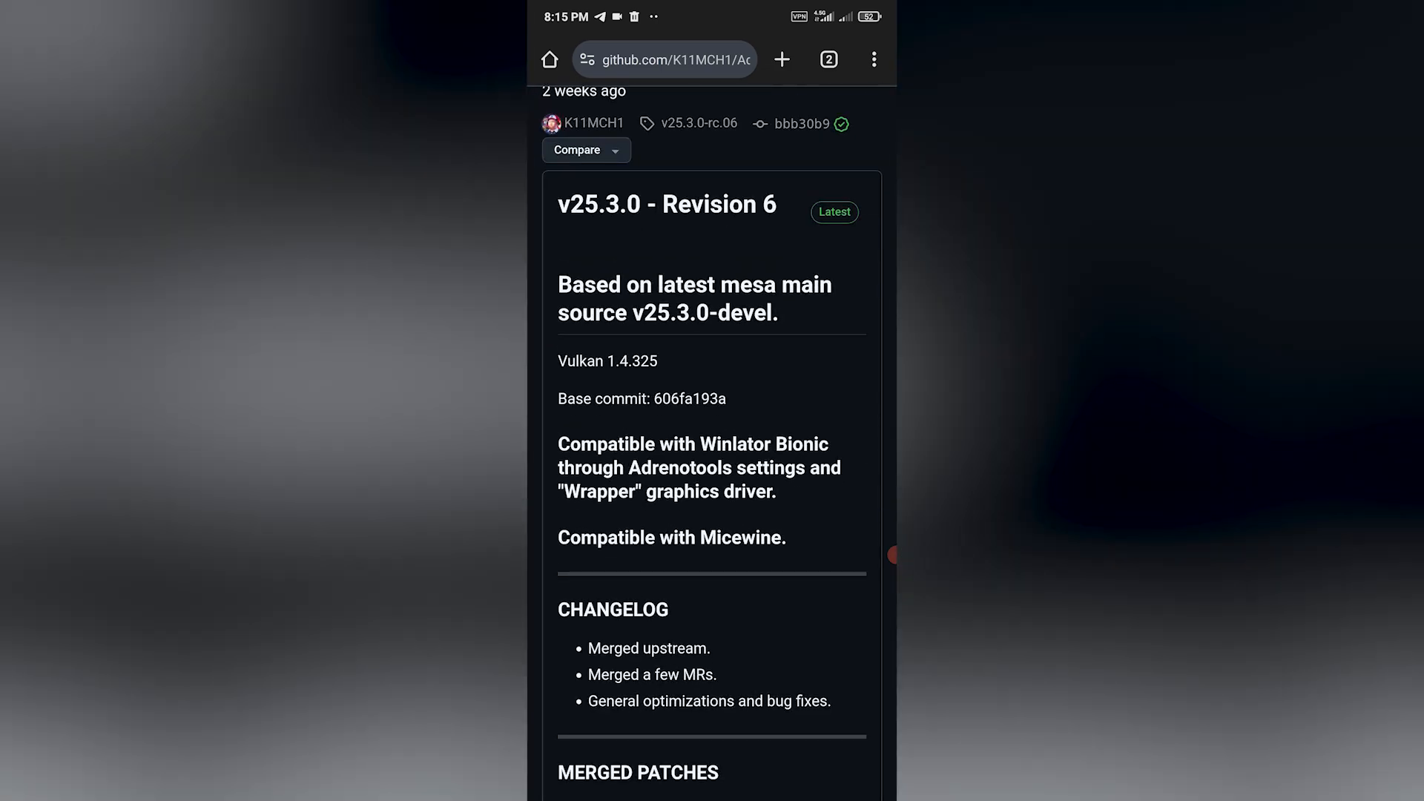
pyautogui.scroll(-3)
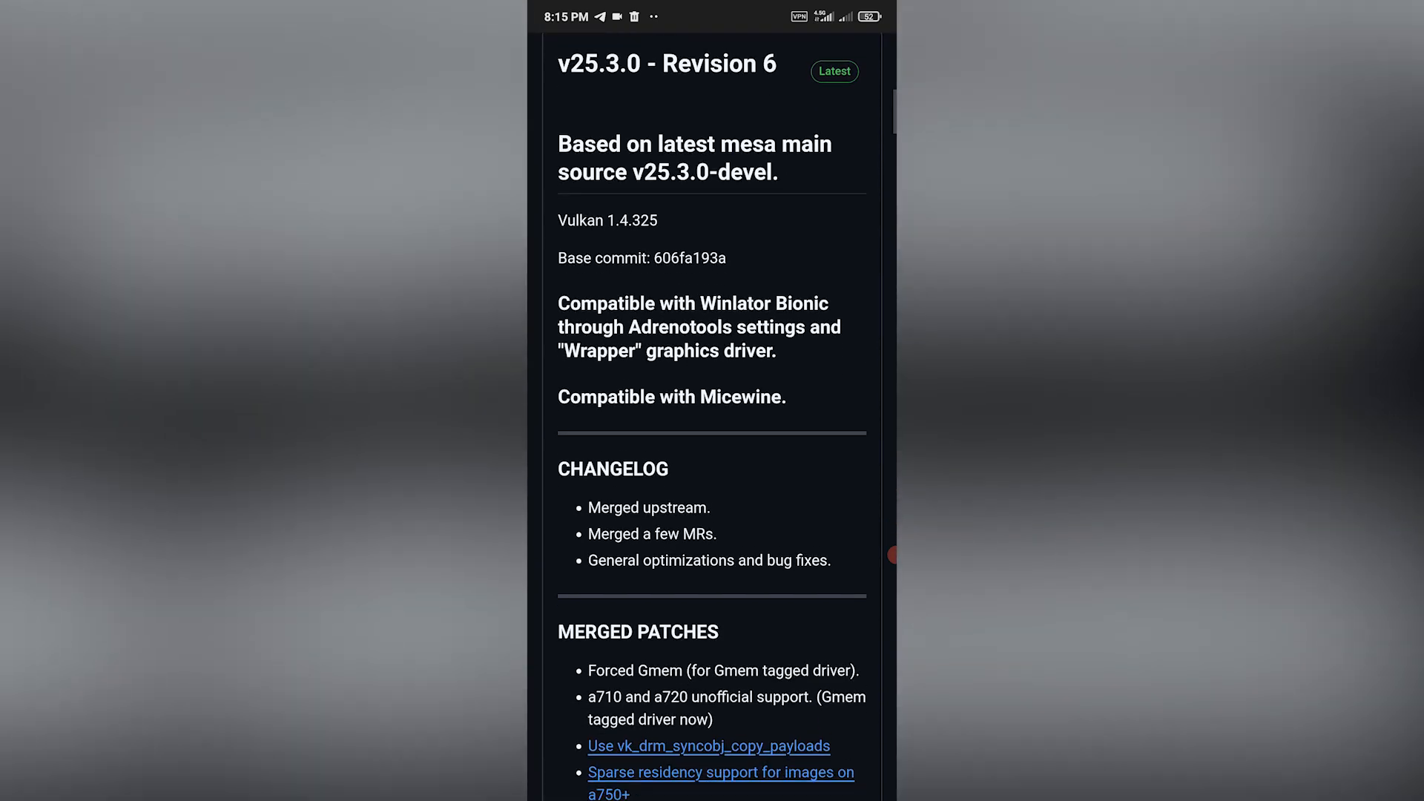
pyautogui.scroll(-3)
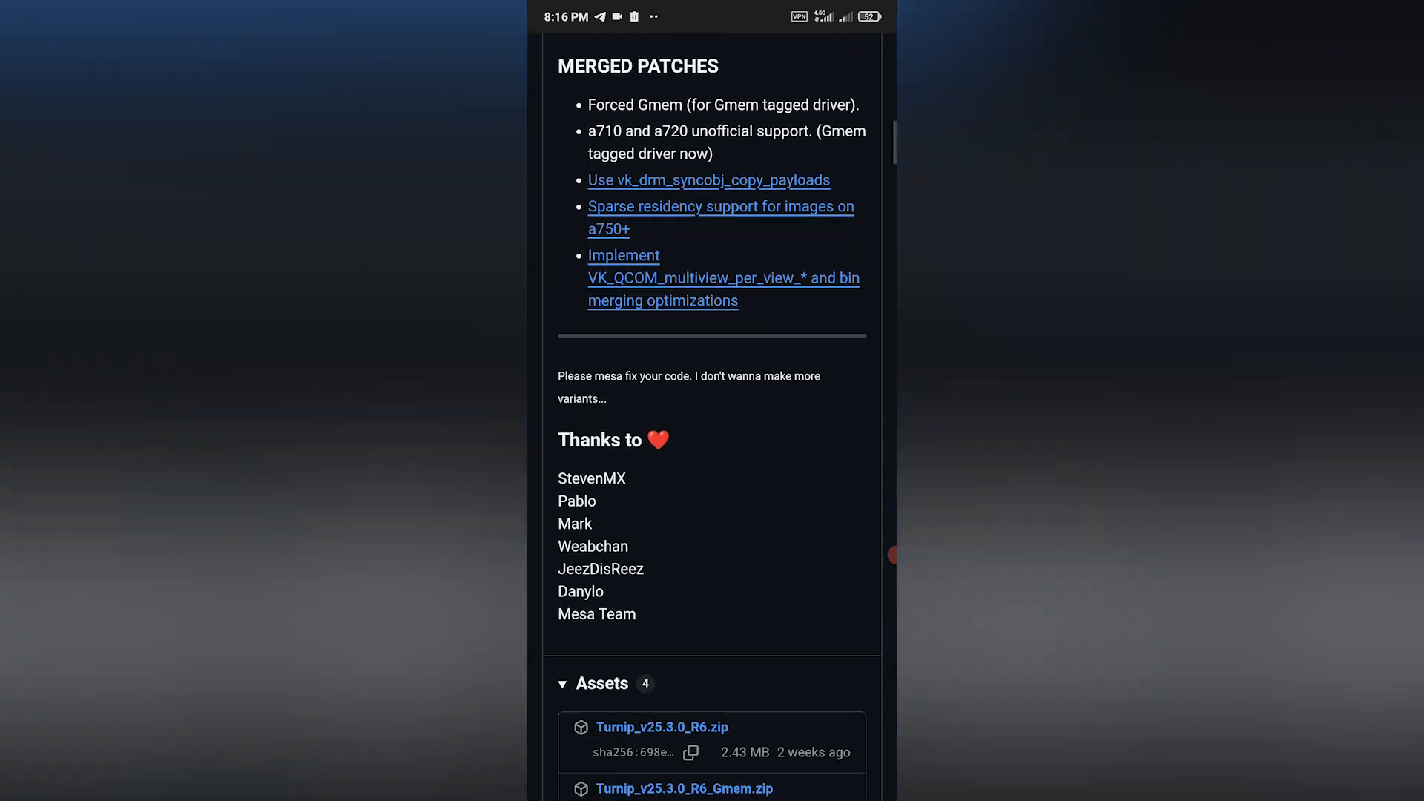
pyautogui.scroll(-3)
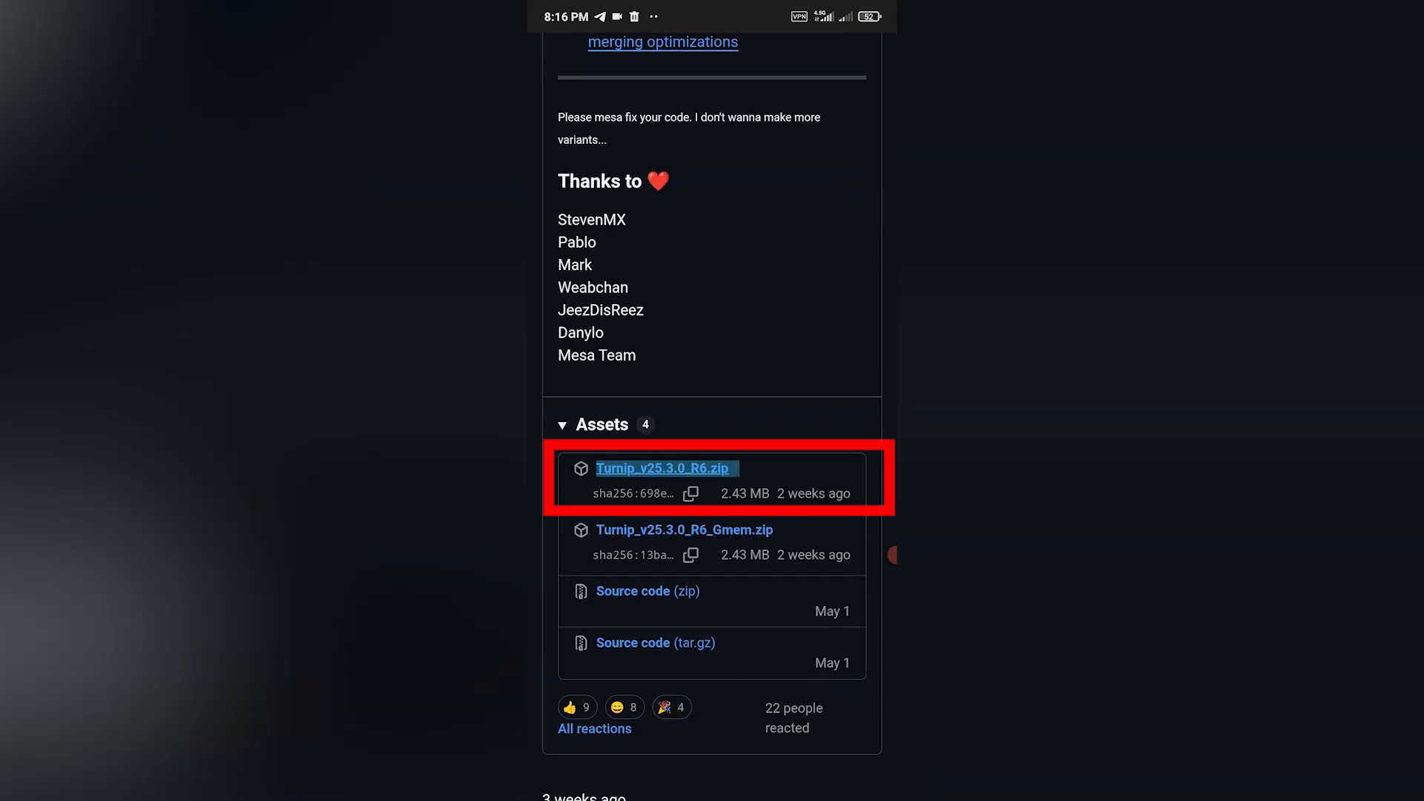